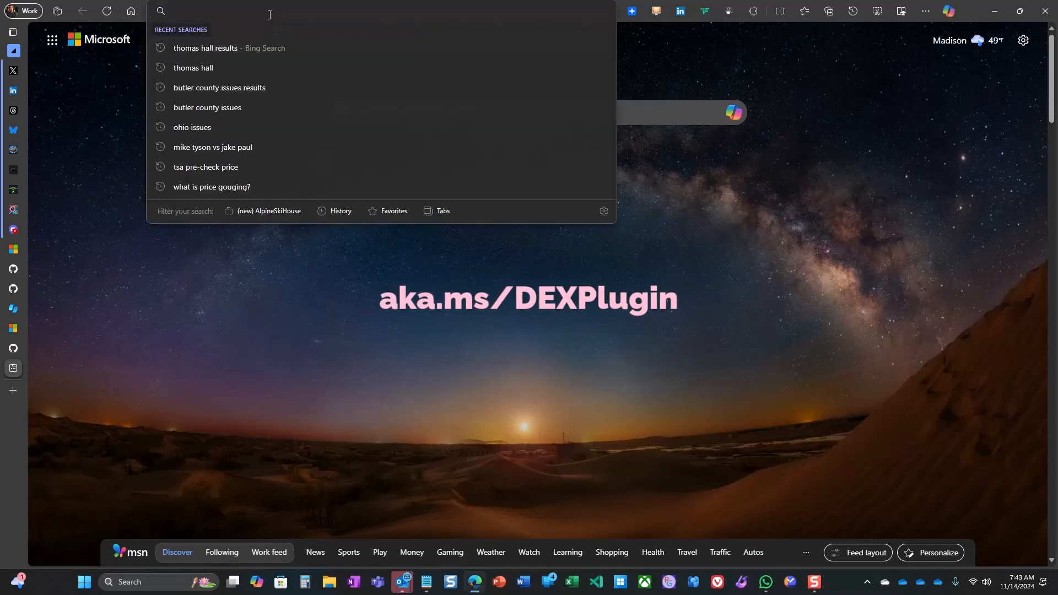
# Go to aka.ms/DEXPlugin and read through the Defender Experts plugin README.
pyautogui.write('https://aka.ms/DEXPlugin')
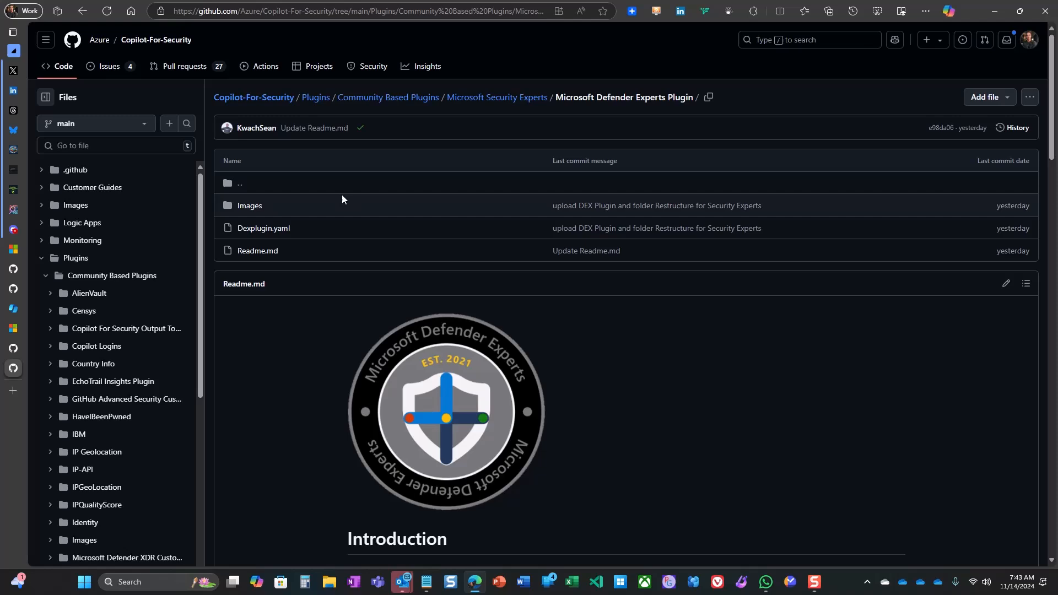
pyautogui.scroll(-3)
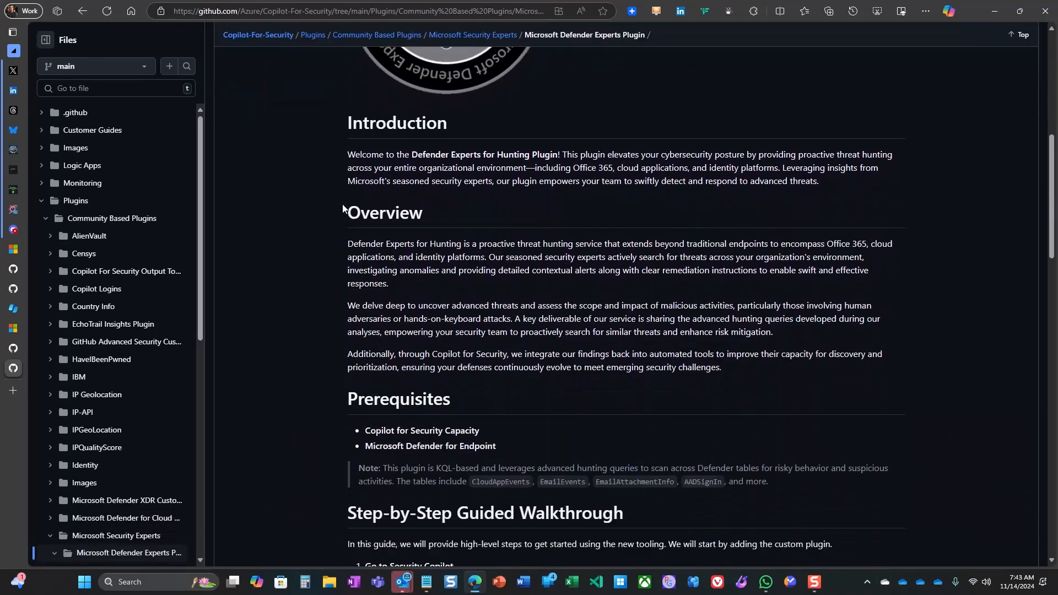
pyautogui.scroll(-3)
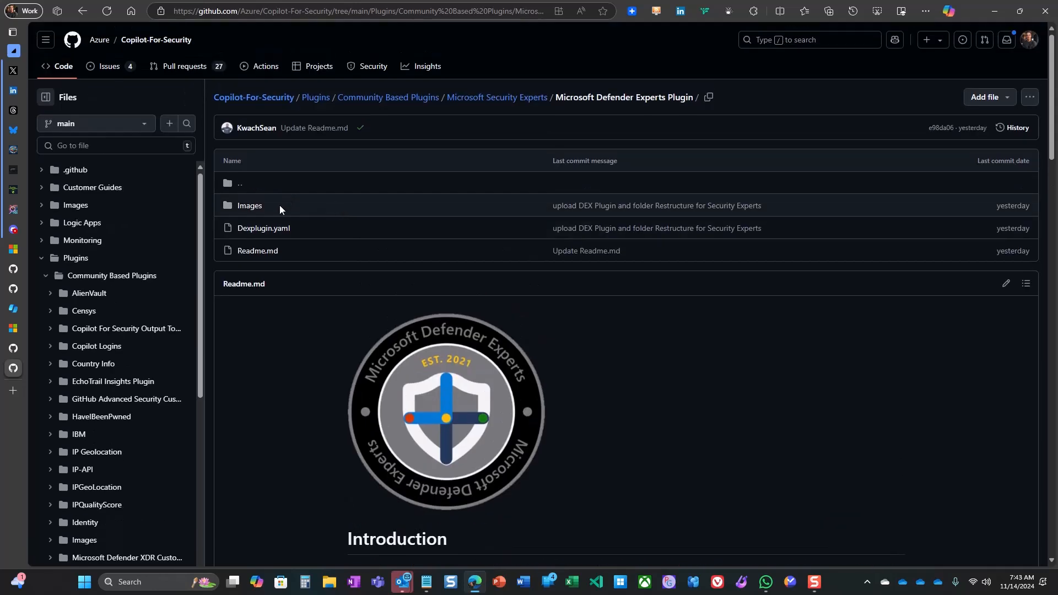
# Download Dexplugin.yaml into the local DeX folder, replacing the existing copy.
pyautogui.click(263, 228)
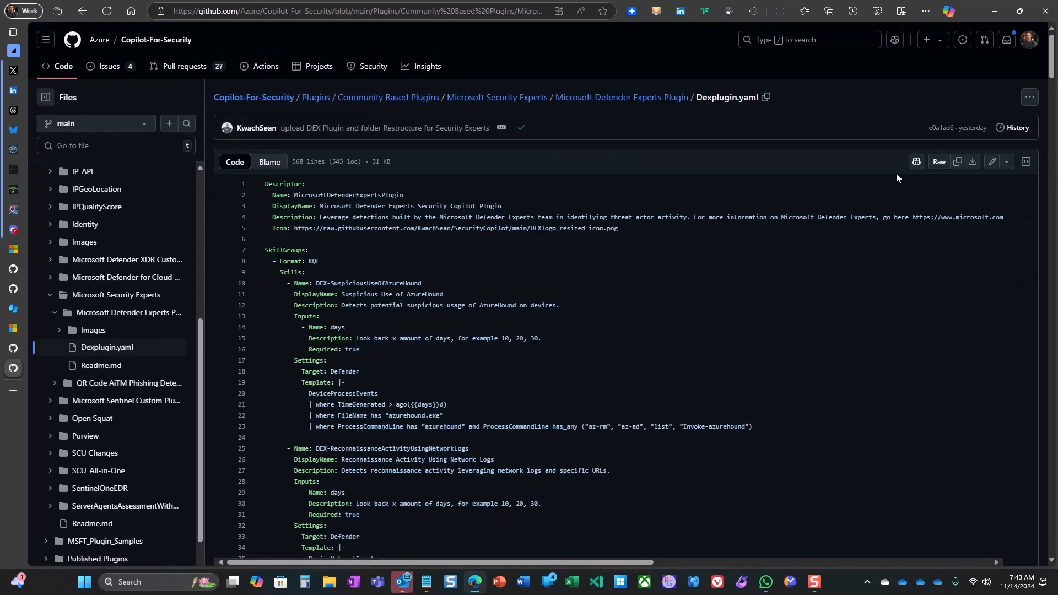
pyautogui.moveTo(972, 162)
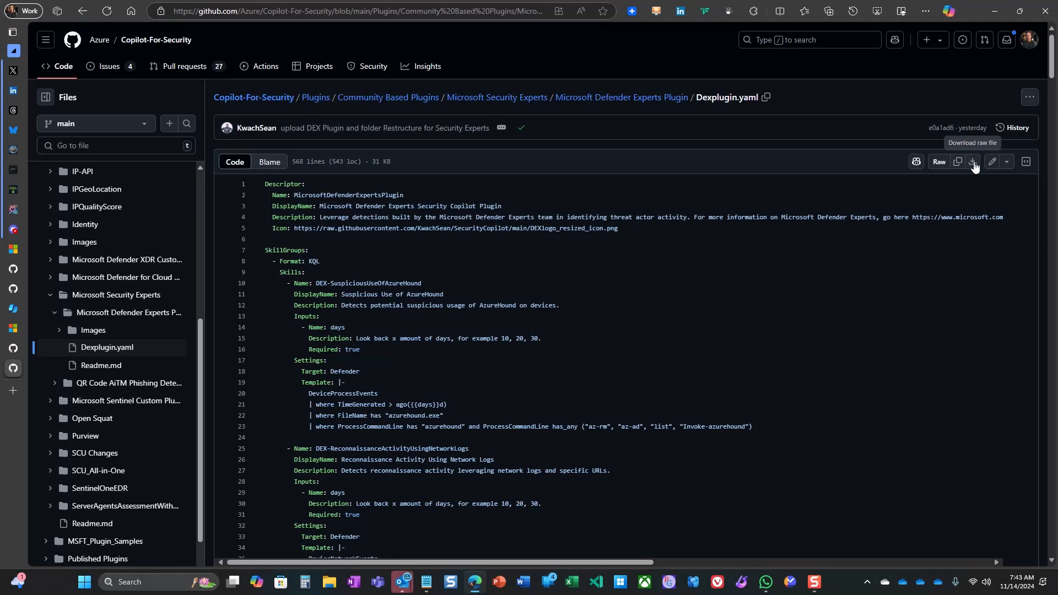
pyautogui.scroll(-3)
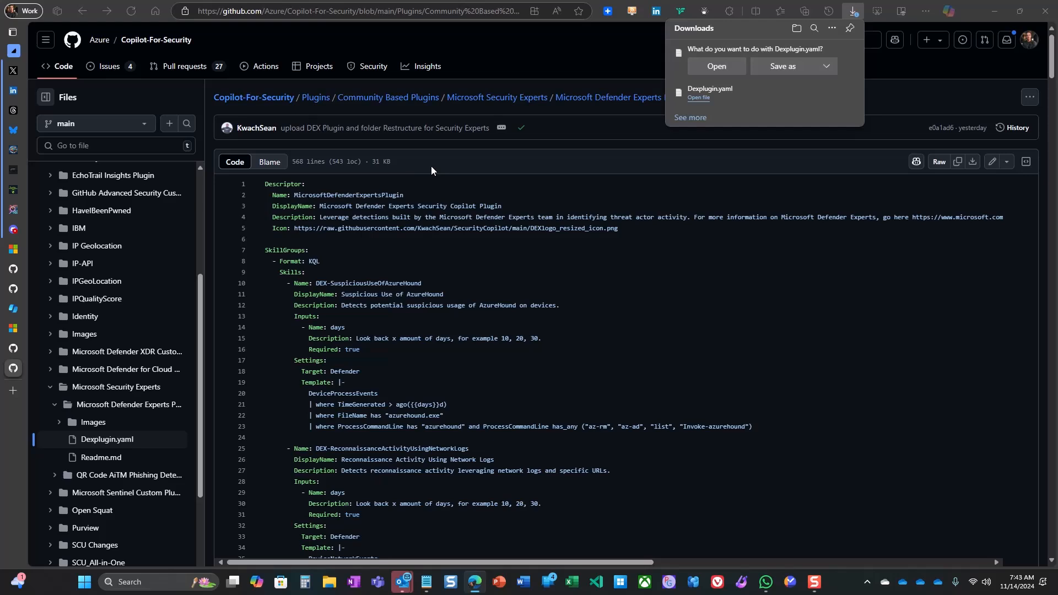
pyautogui.click(782, 66)
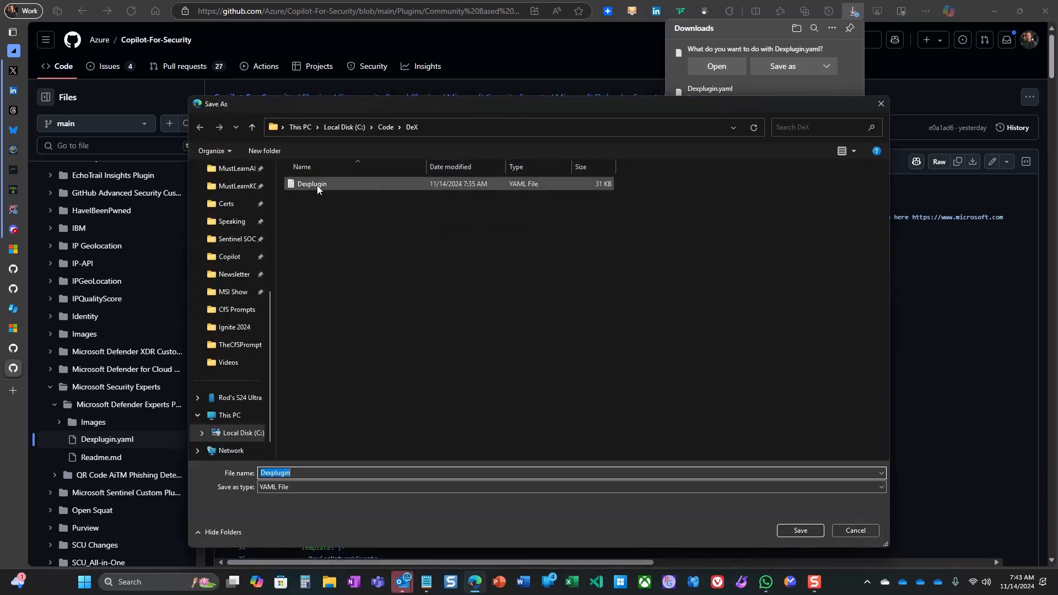
pyautogui.click(800, 530)
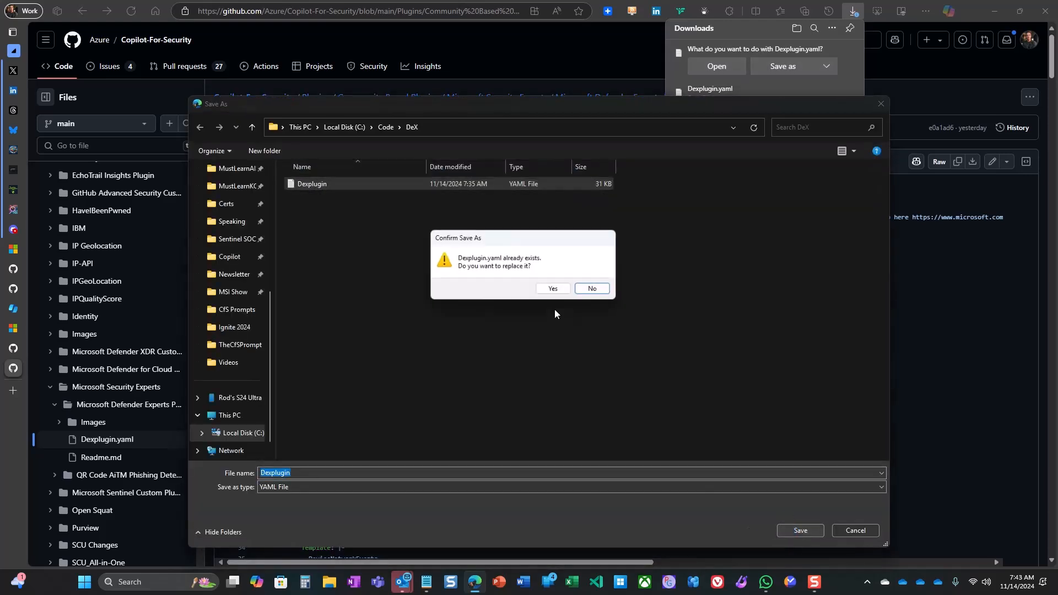
pyautogui.click(552, 290)
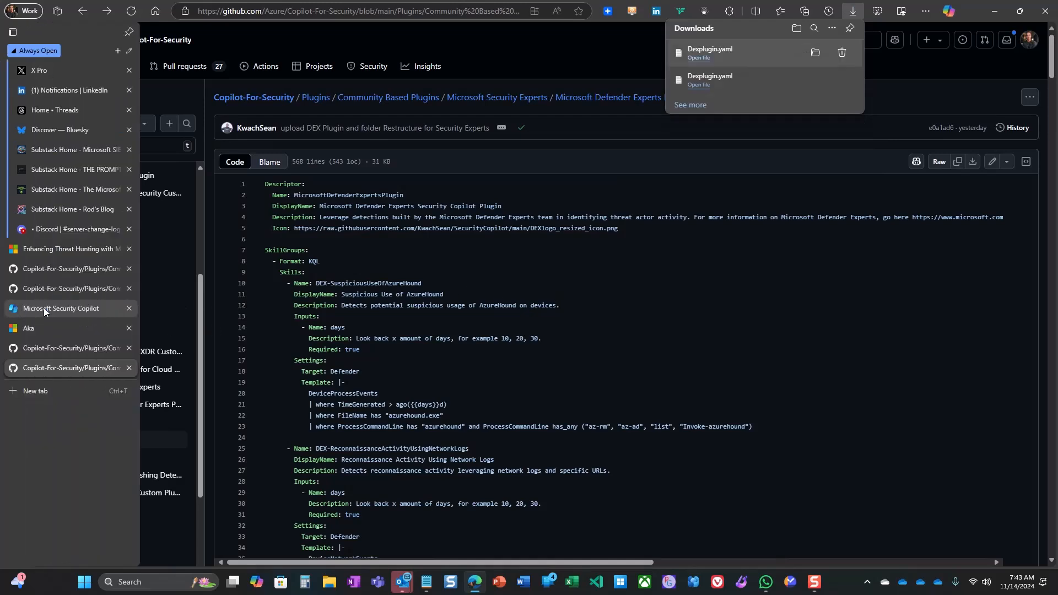
# In Security Copilot, show the plugin sources list scrolled to Custom plugins.
pyautogui.click(68, 309)
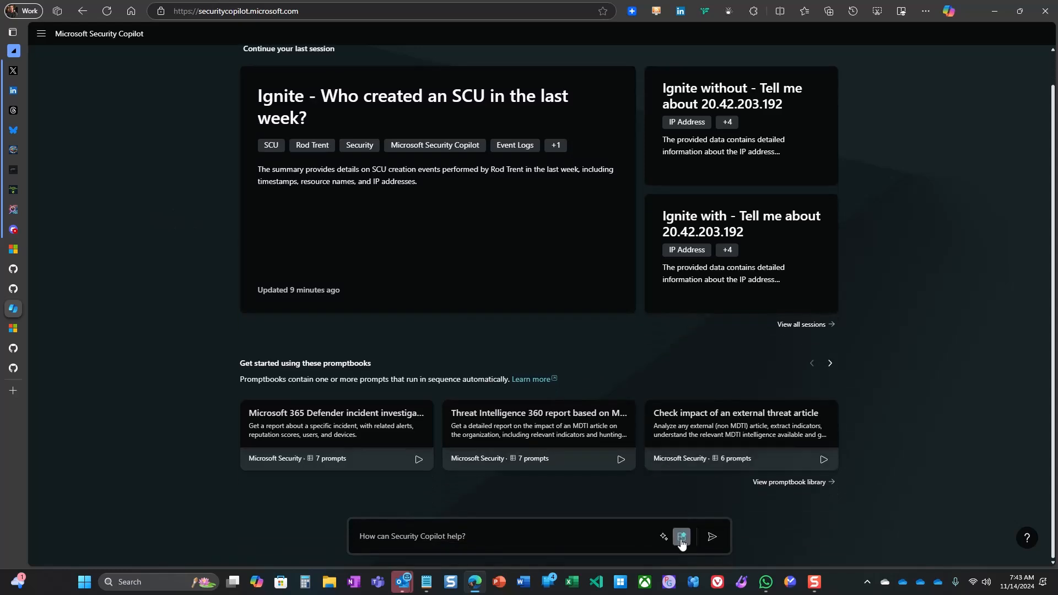
pyautogui.click(681, 537)
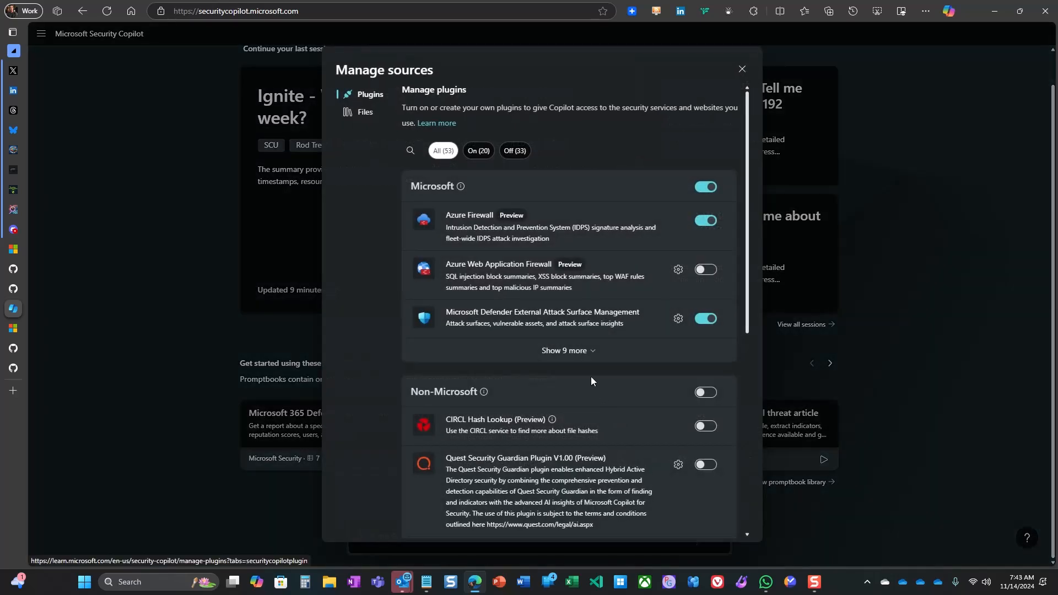
pyautogui.scroll(-3)
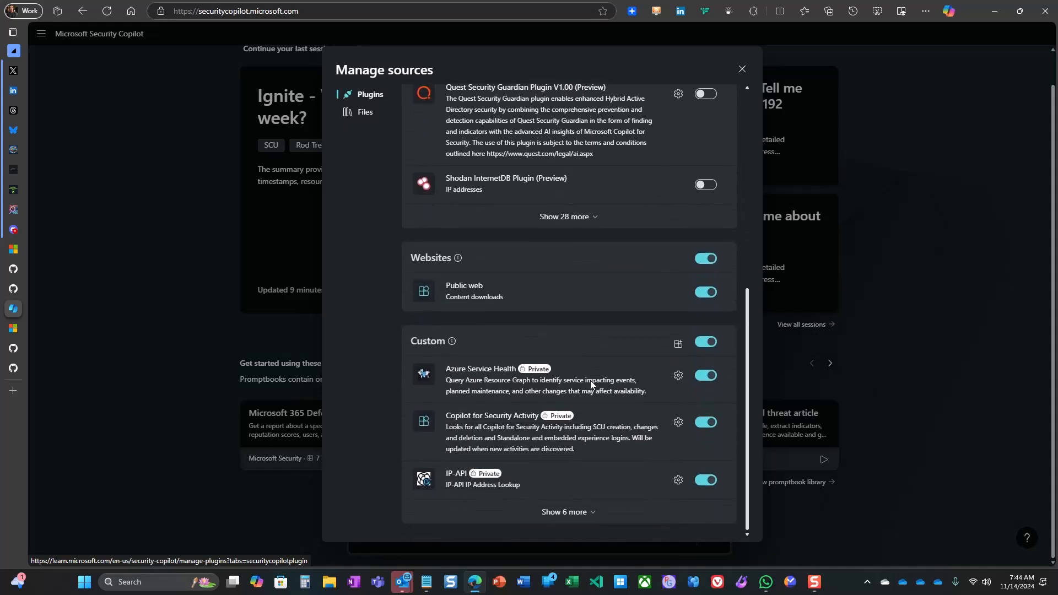
pyautogui.moveTo(678, 344)
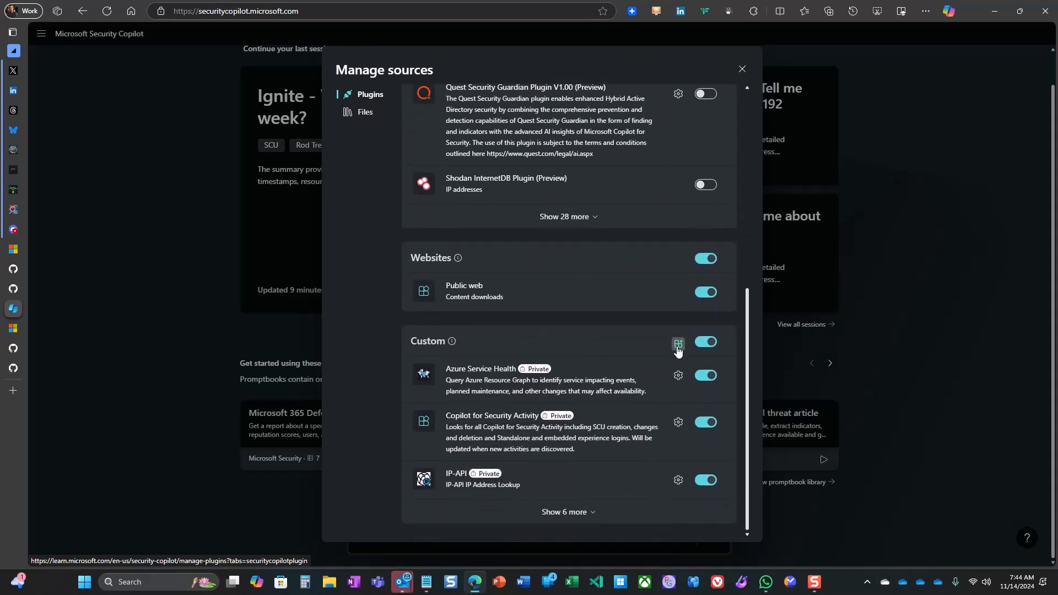
# Upload Dexplugin.yaml in Security Copilot plugin format and add it as a custom plugin.
pyautogui.click(678, 344)
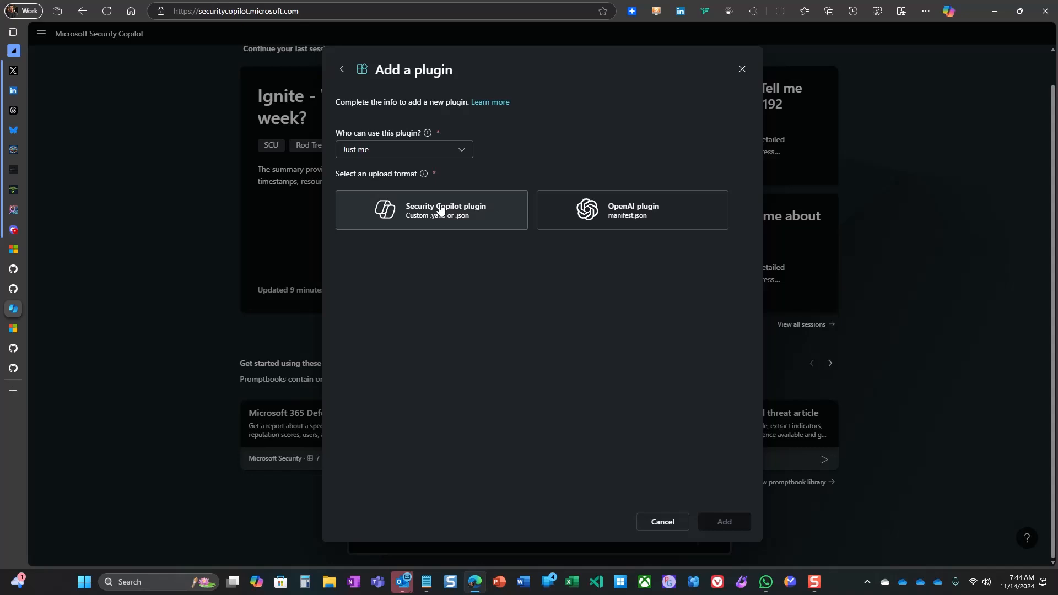
pyautogui.click(431, 210)
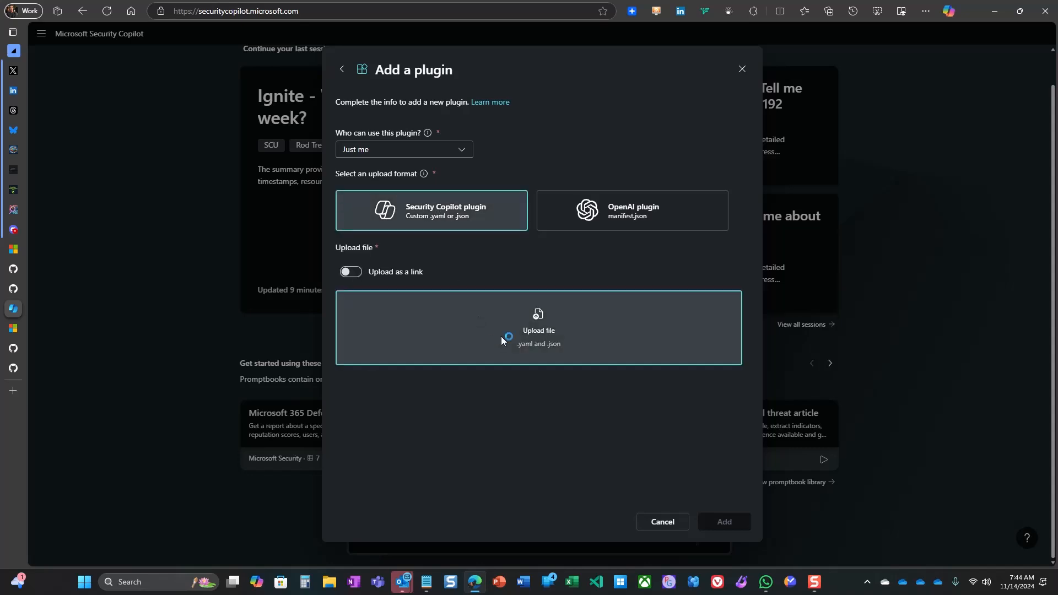
pyautogui.click(539, 328)
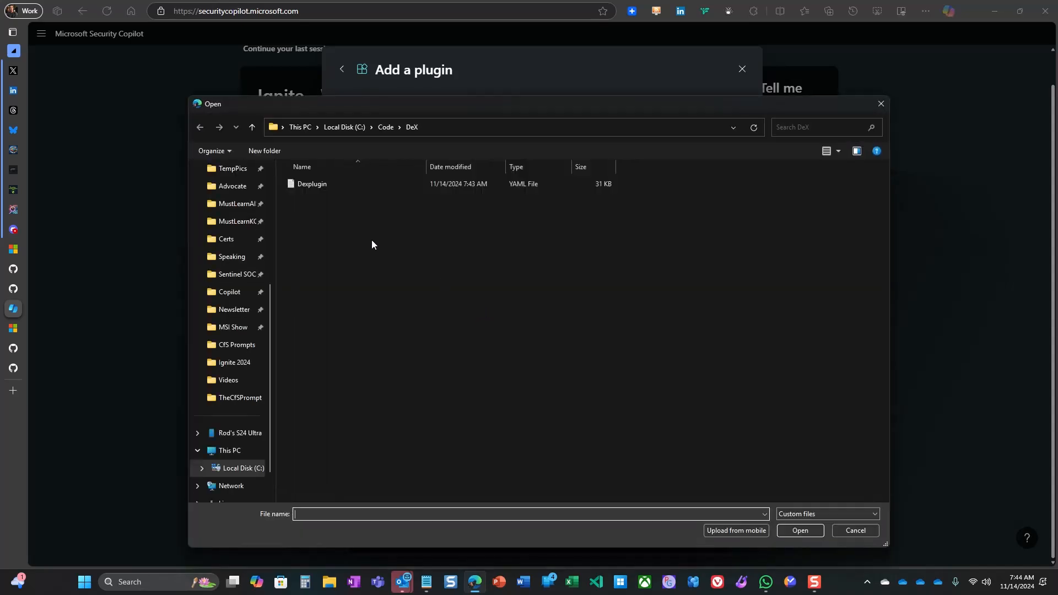
pyautogui.click(312, 184)
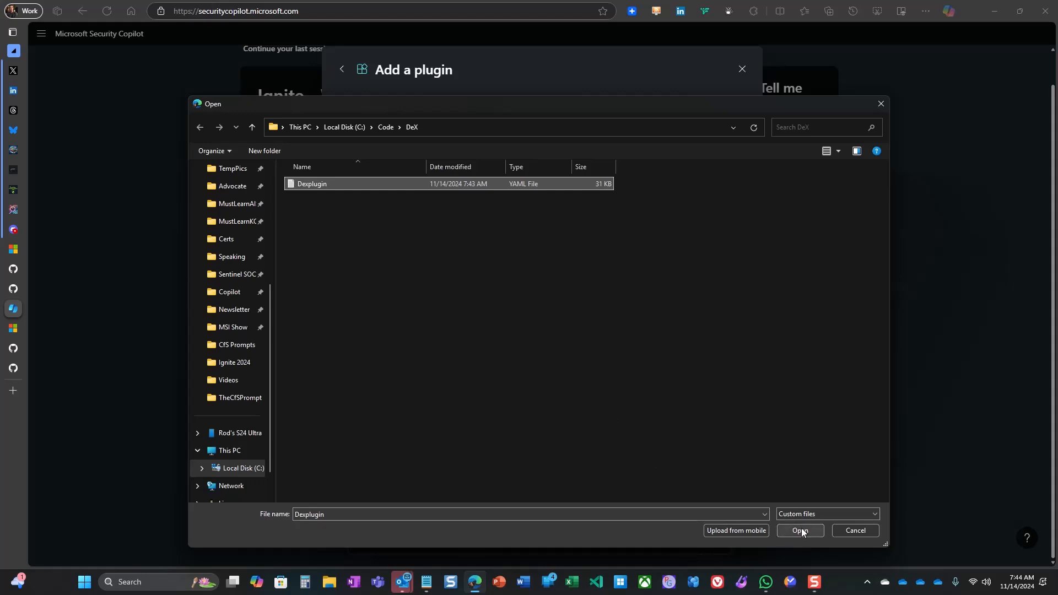
pyautogui.click(800, 531)
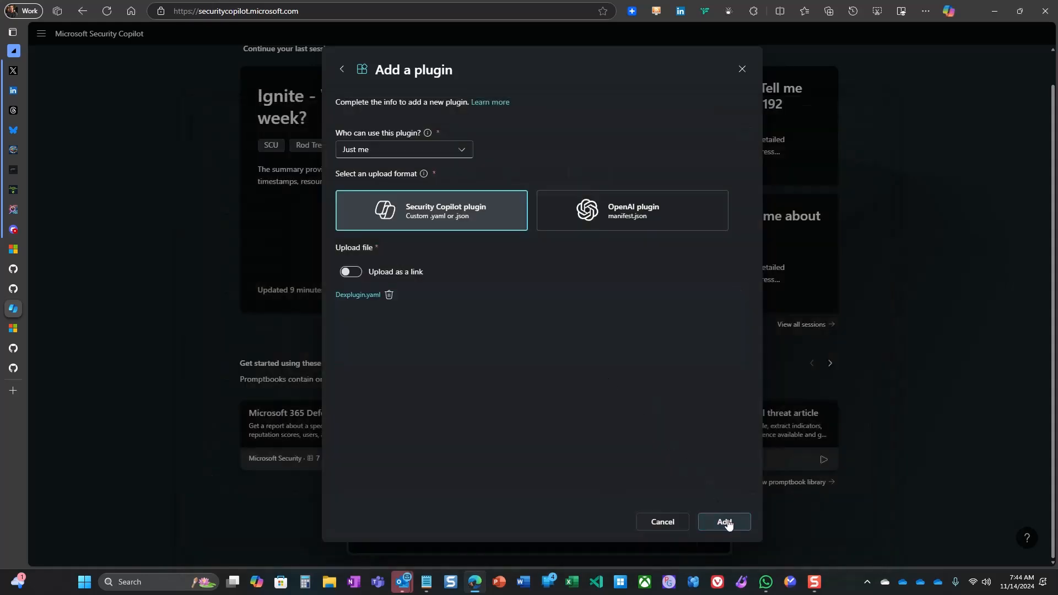
pyautogui.click(724, 523)
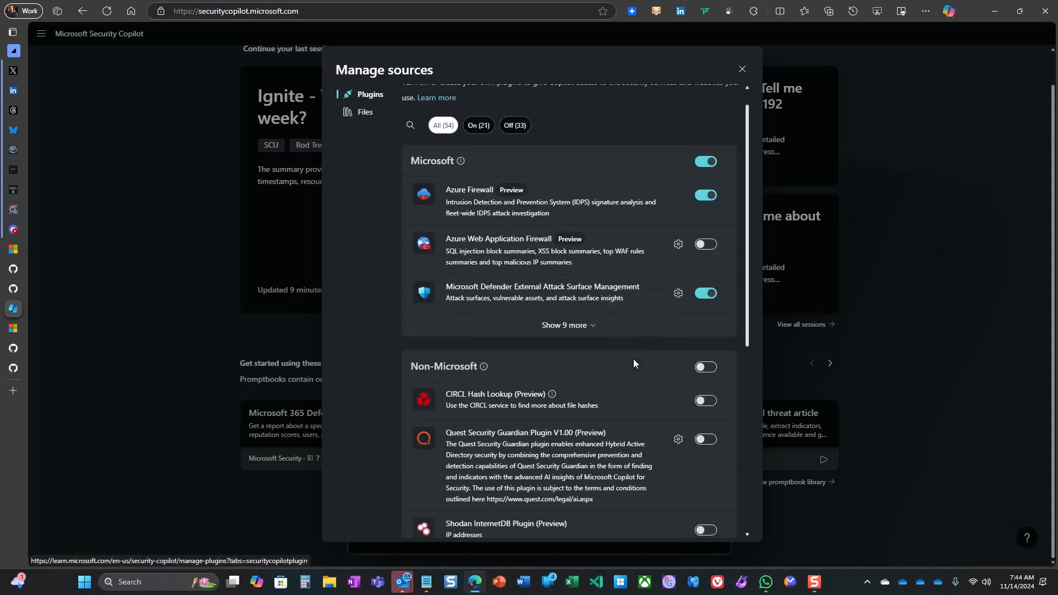
# Verify the Microsoft Defender Experts plugin is enabled under Custom plugins, then close the list.
pyautogui.scroll(-3)
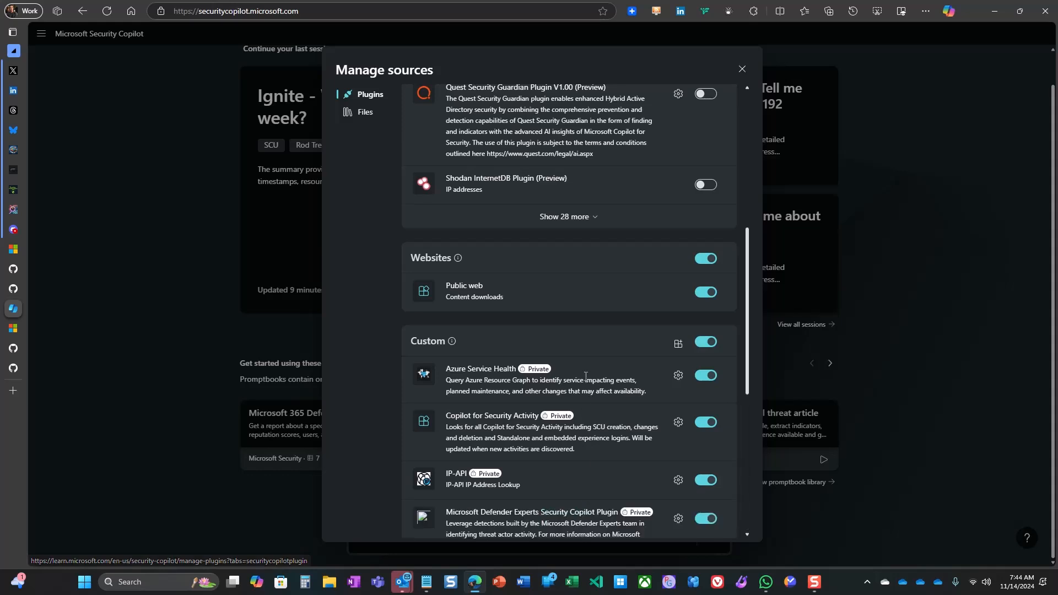
pyautogui.scroll(-3)
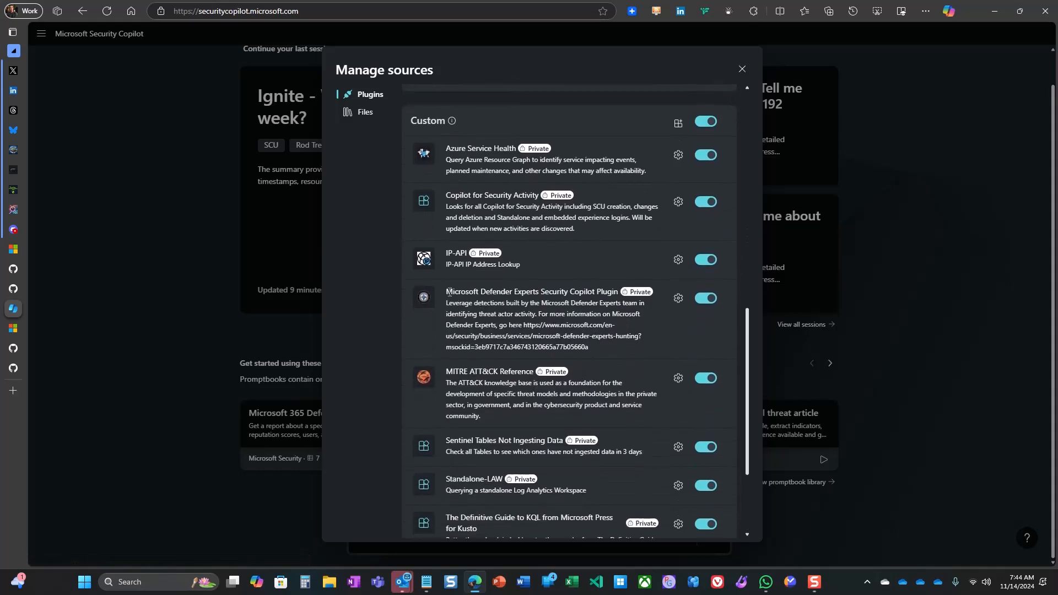
pyautogui.doubleClick(532, 291)
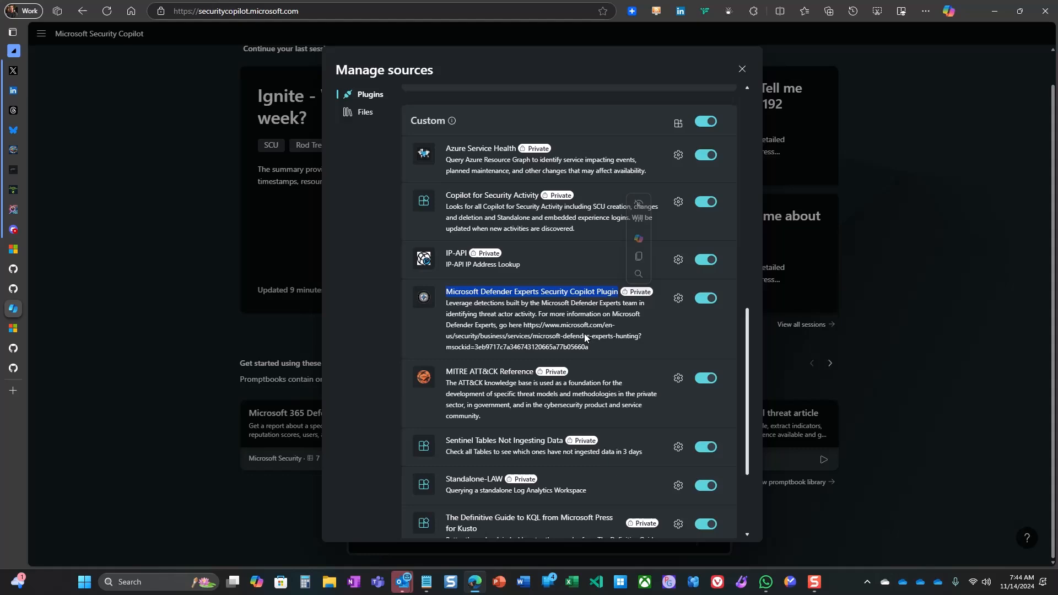
pyautogui.click(741, 69)
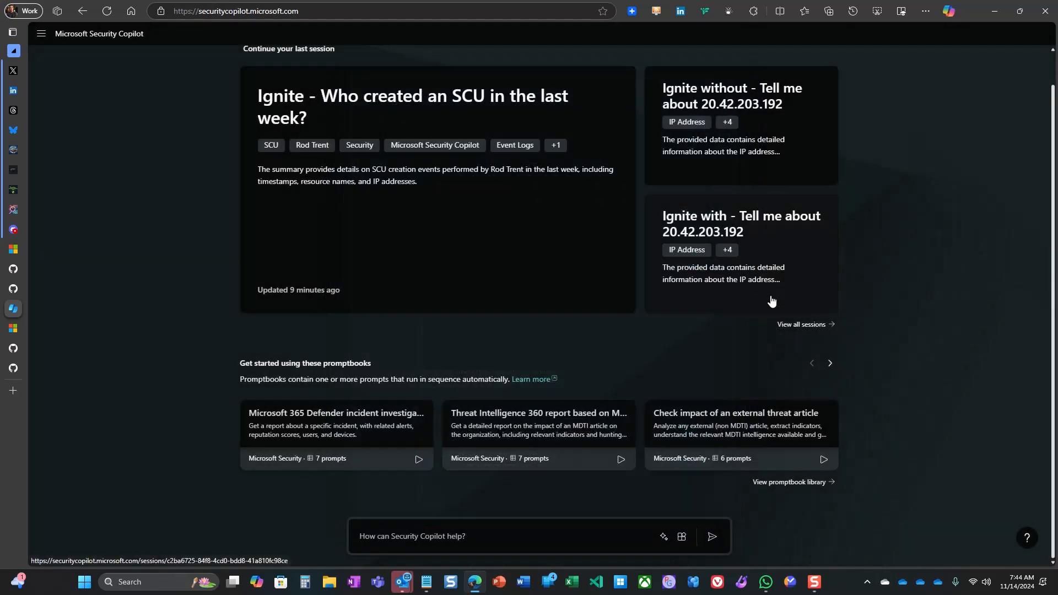
pyautogui.moveTo(664, 536)
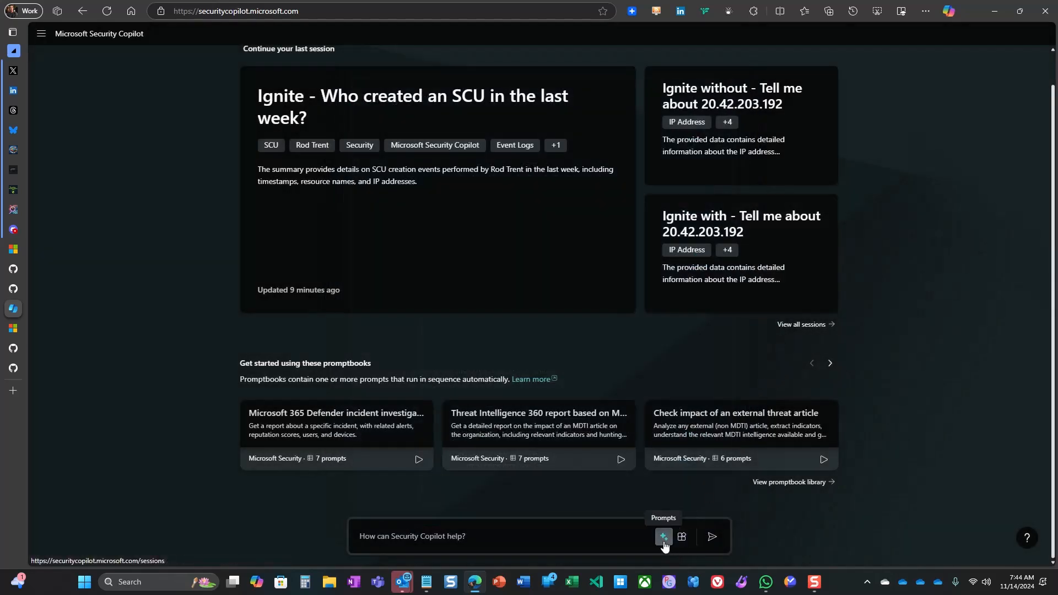
# From all system capabilities, pick the Defender Experts Automated Email Notifications and Suspicious Sign-In skill.
pyautogui.click(663, 537)
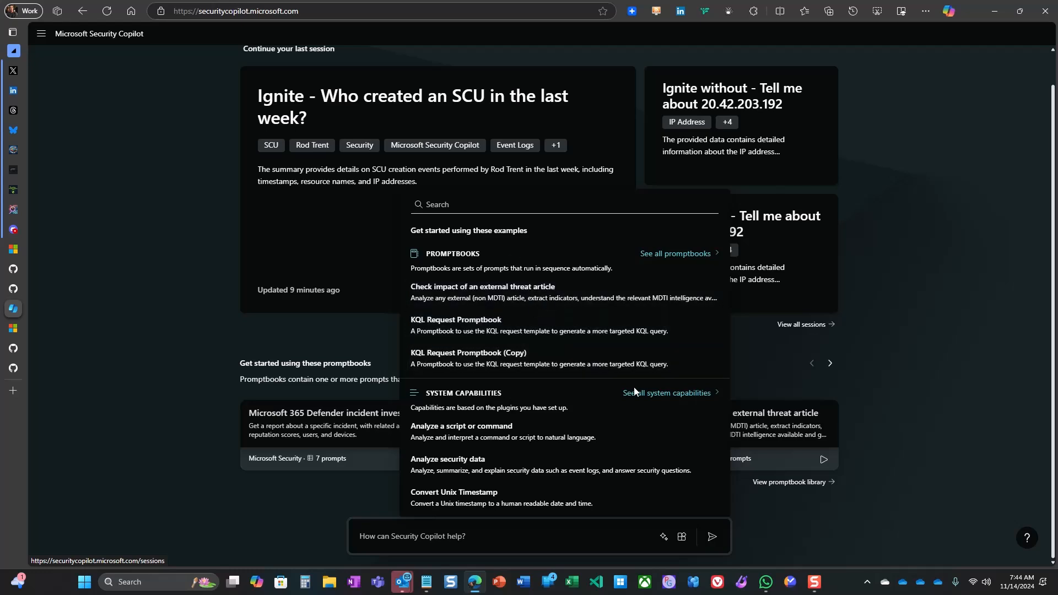
pyautogui.click(667, 392)
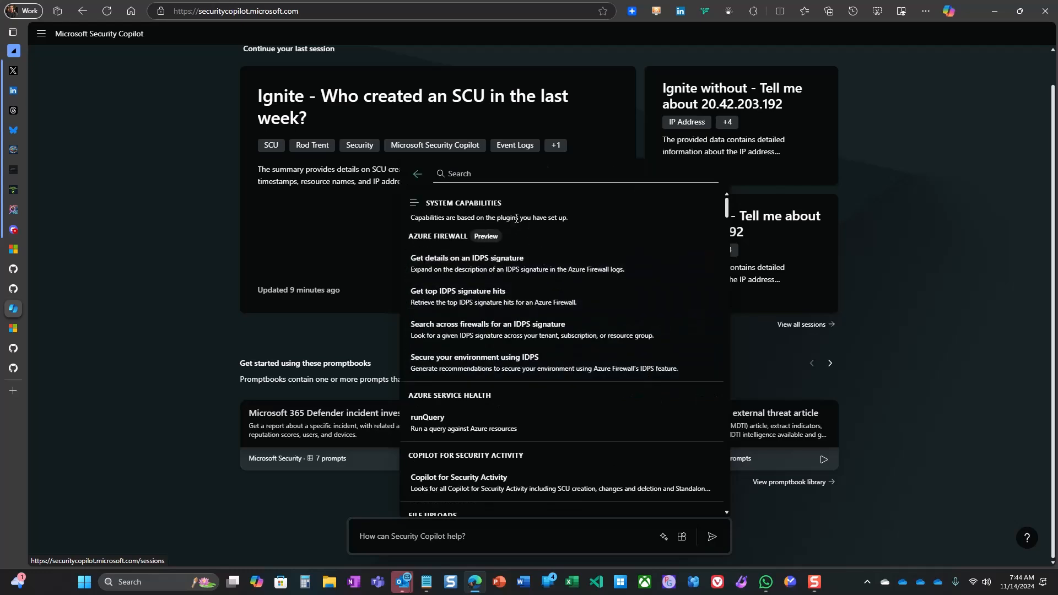
pyautogui.scroll(-3)
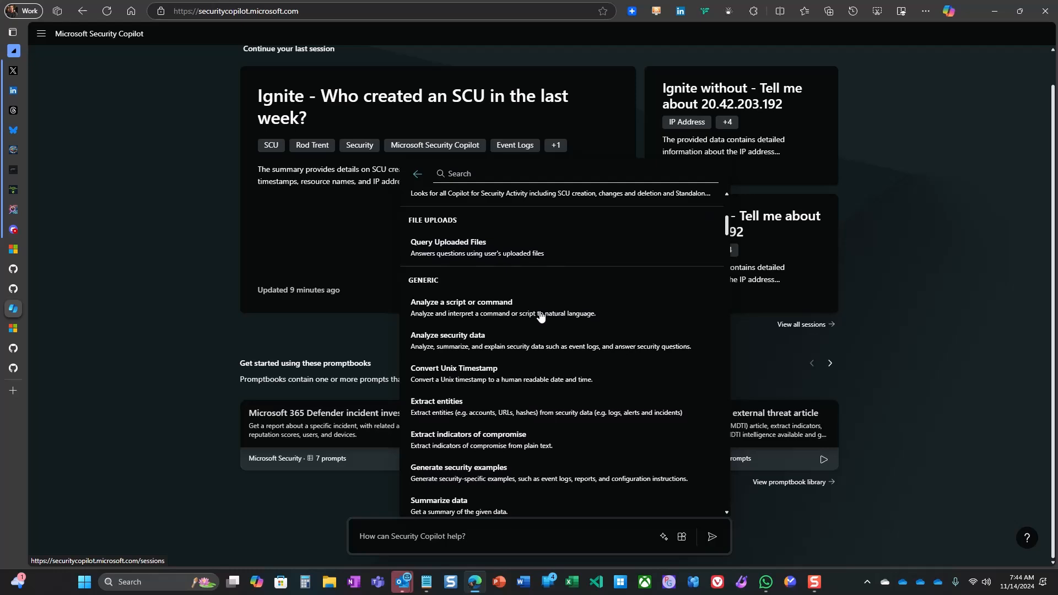
pyautogui.scroll(-3)
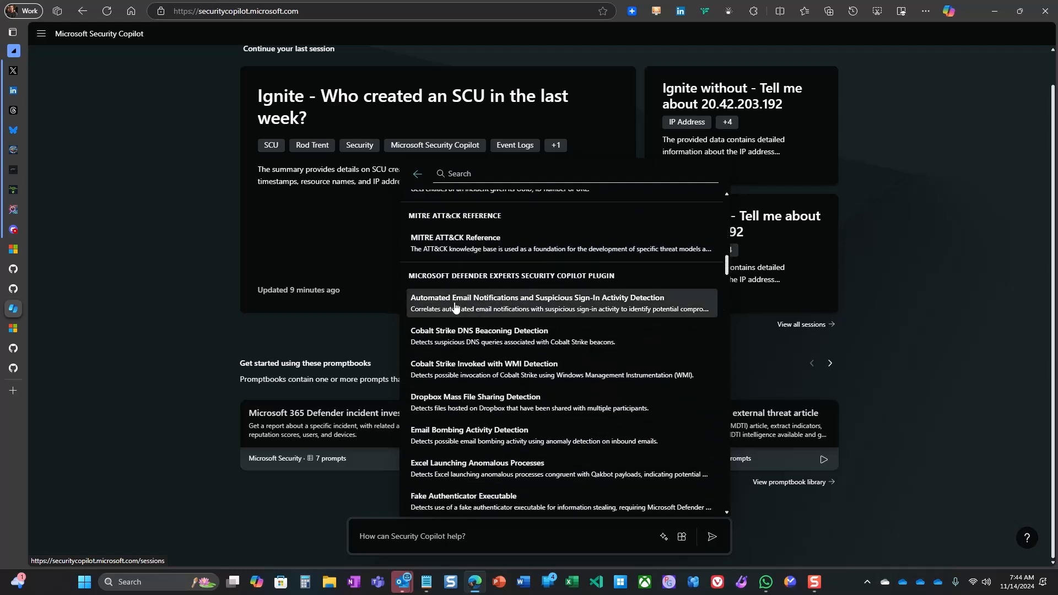
pyautogui.moveTo(520, 336)
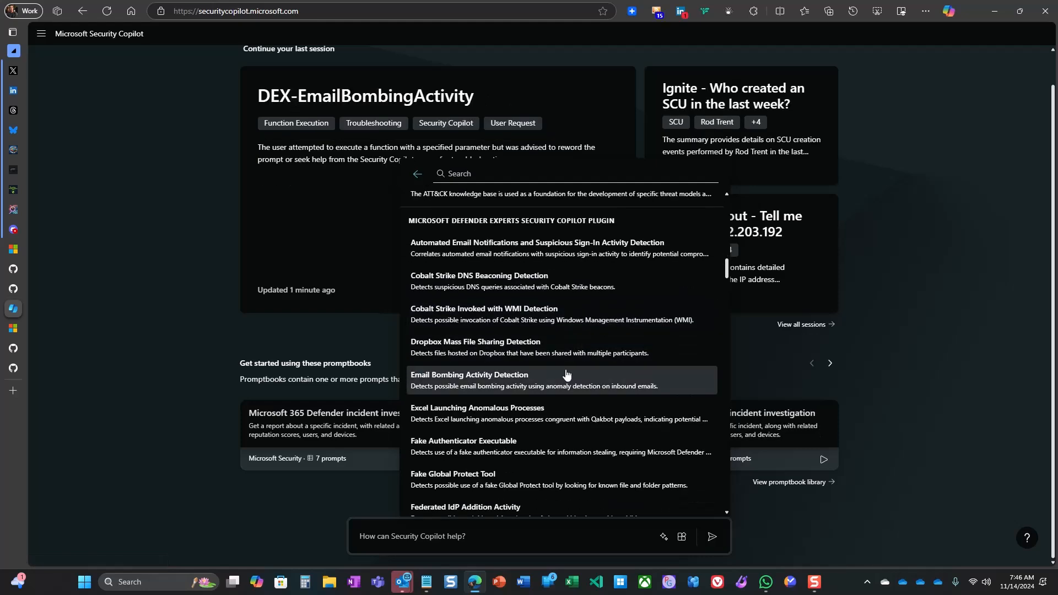
pyautogui.moveTo(569, 369)
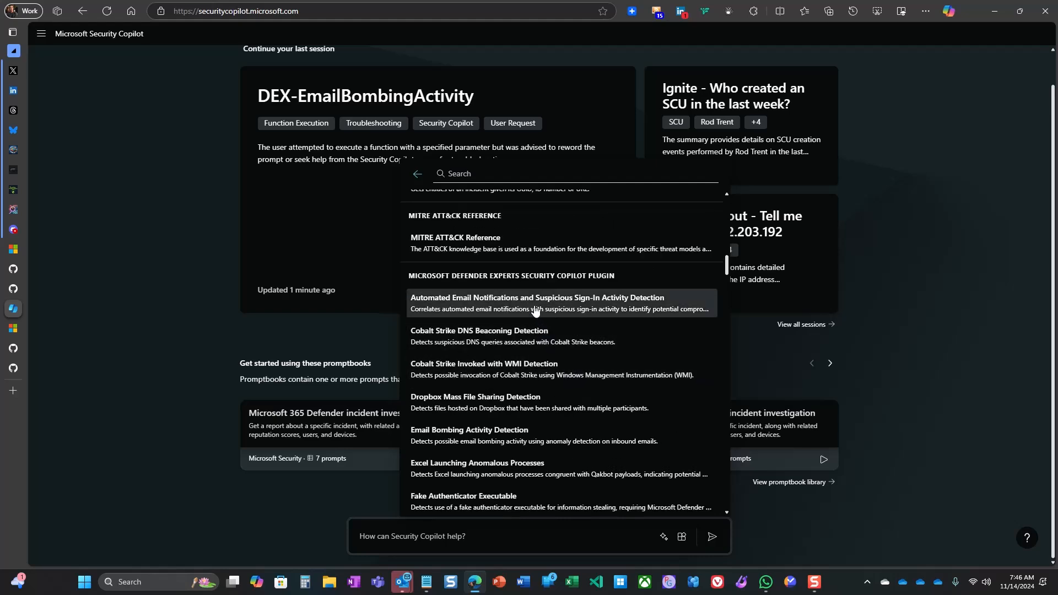
pyautogui.click(538, 297)
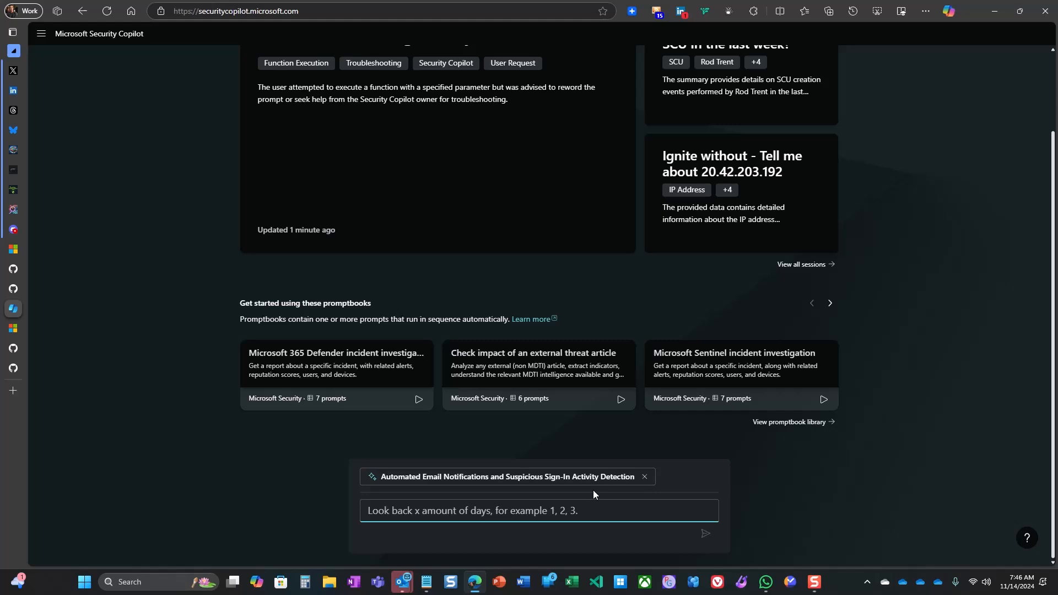
# Run the skill with a 3-day look-back.
pyautogui.write('3')
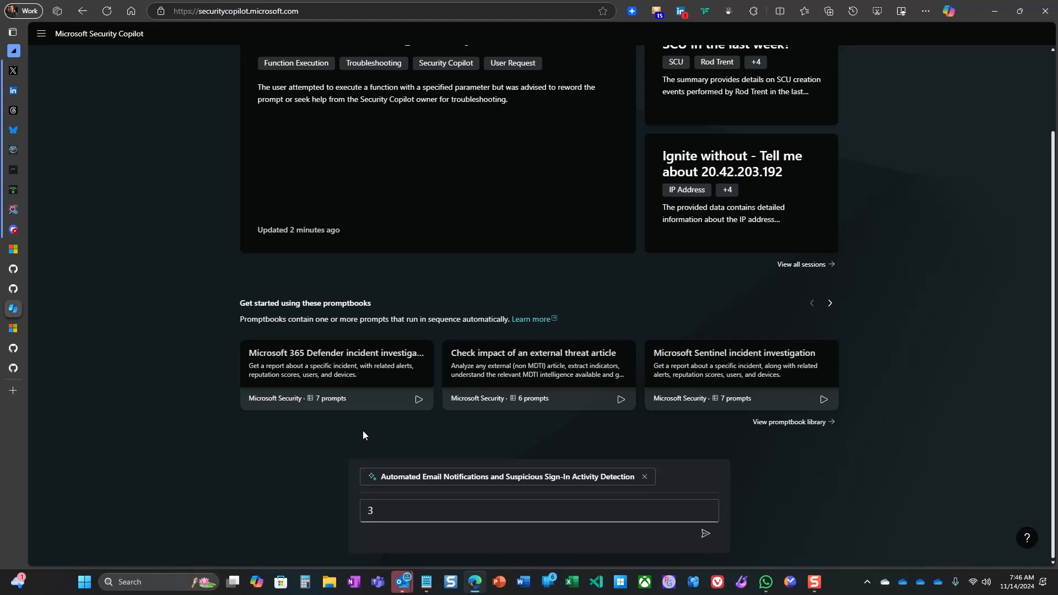
pyautogui.click(705, 534)
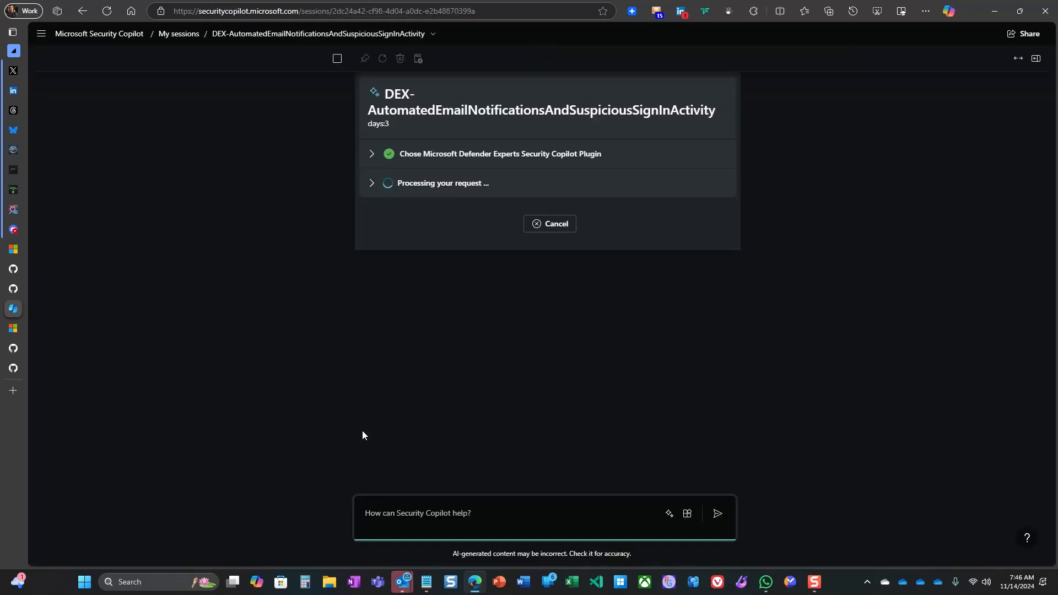